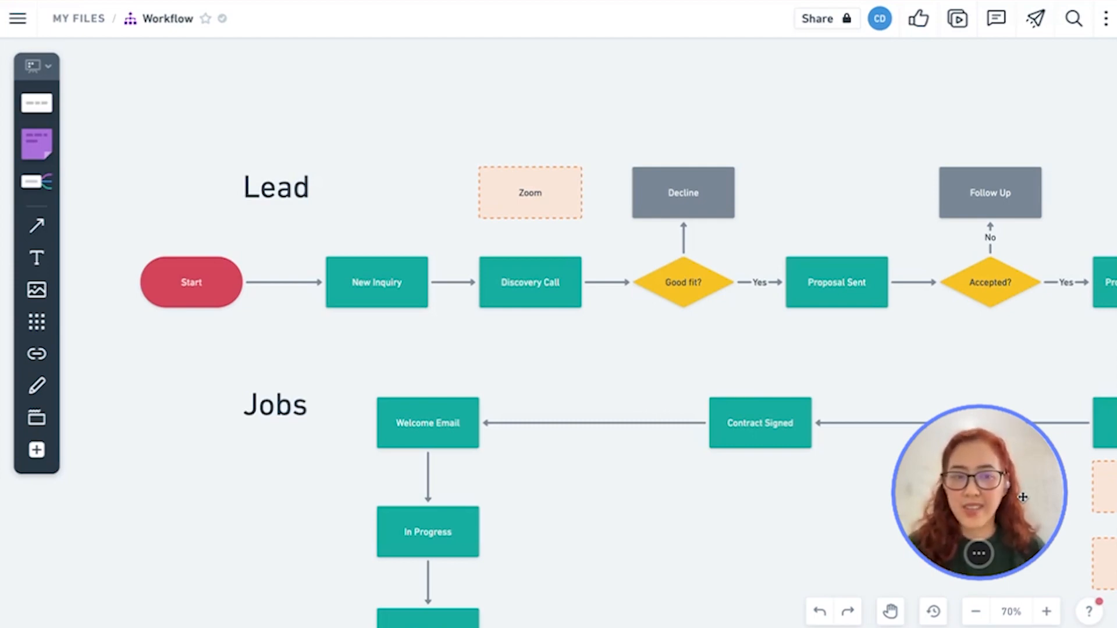
mouse_move(207, 269)
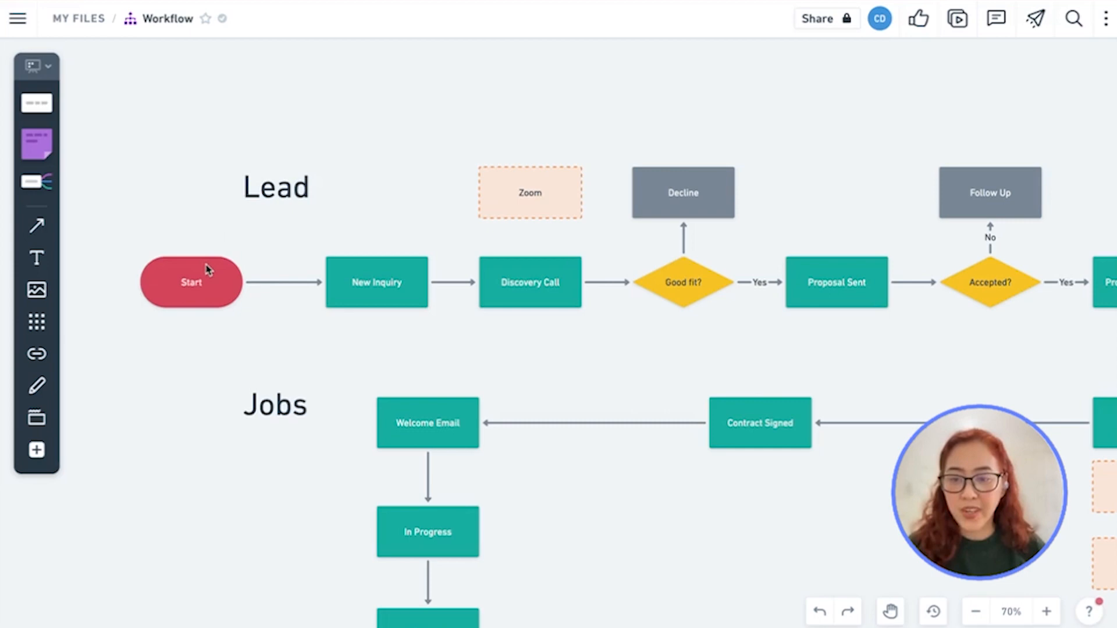
mouse_move(509, 473)
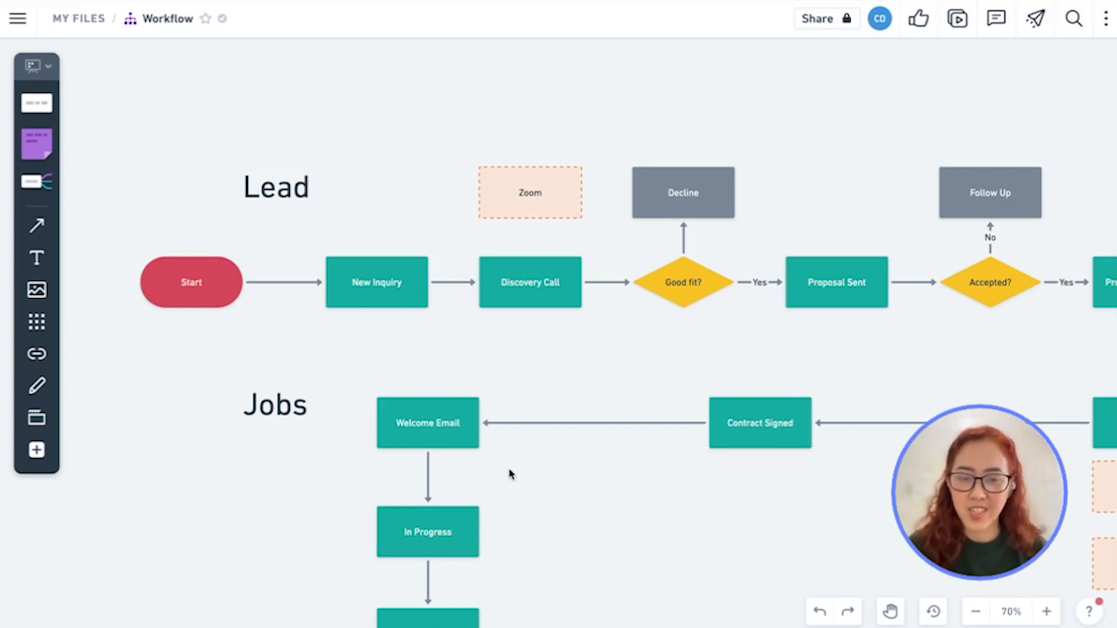
mouse_move(637, 399)
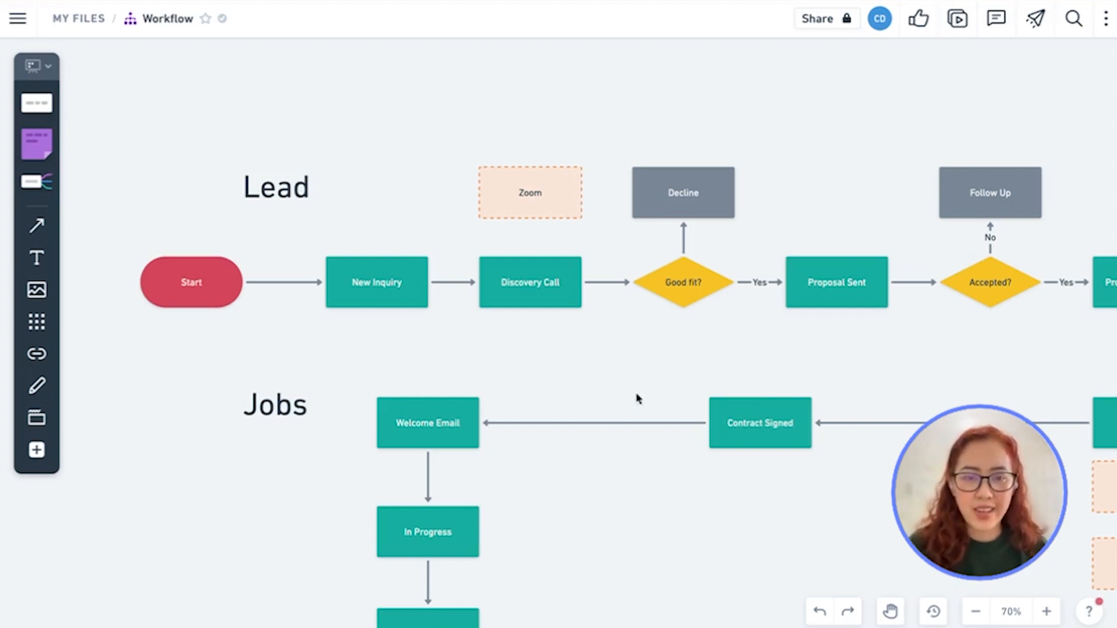
mouse_move(702, 202)
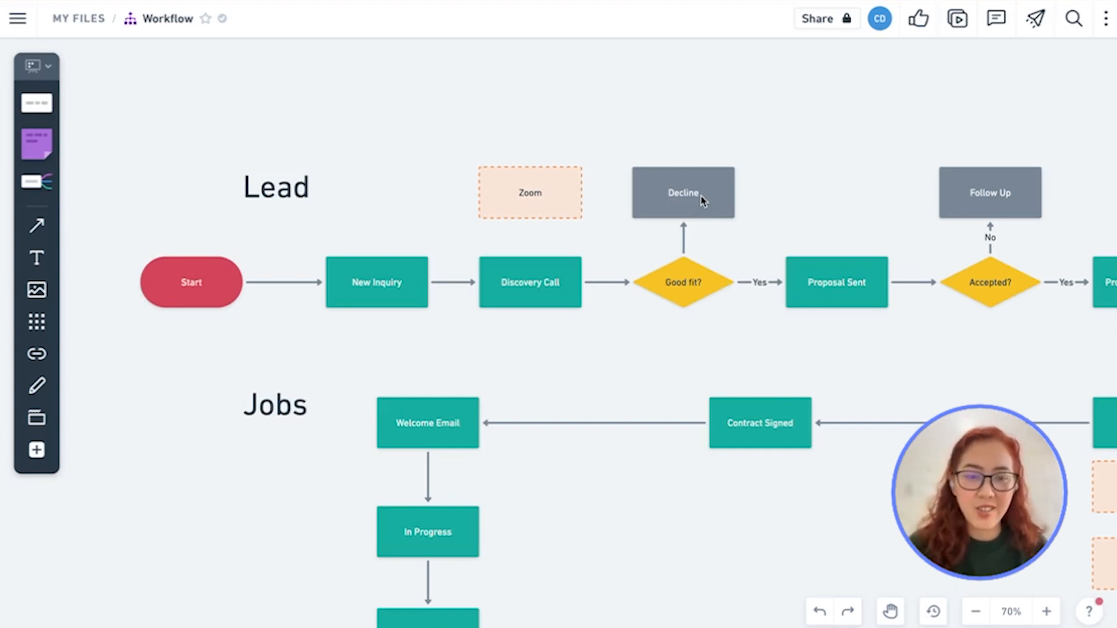
mouse_move(774, 306)
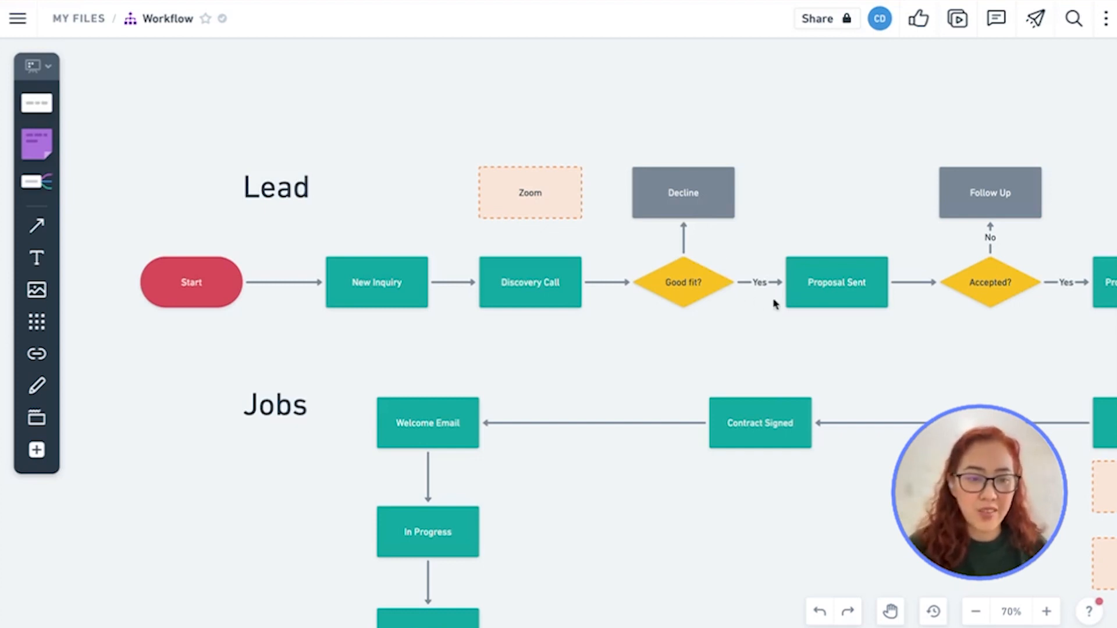
mouse_move(587, 433)
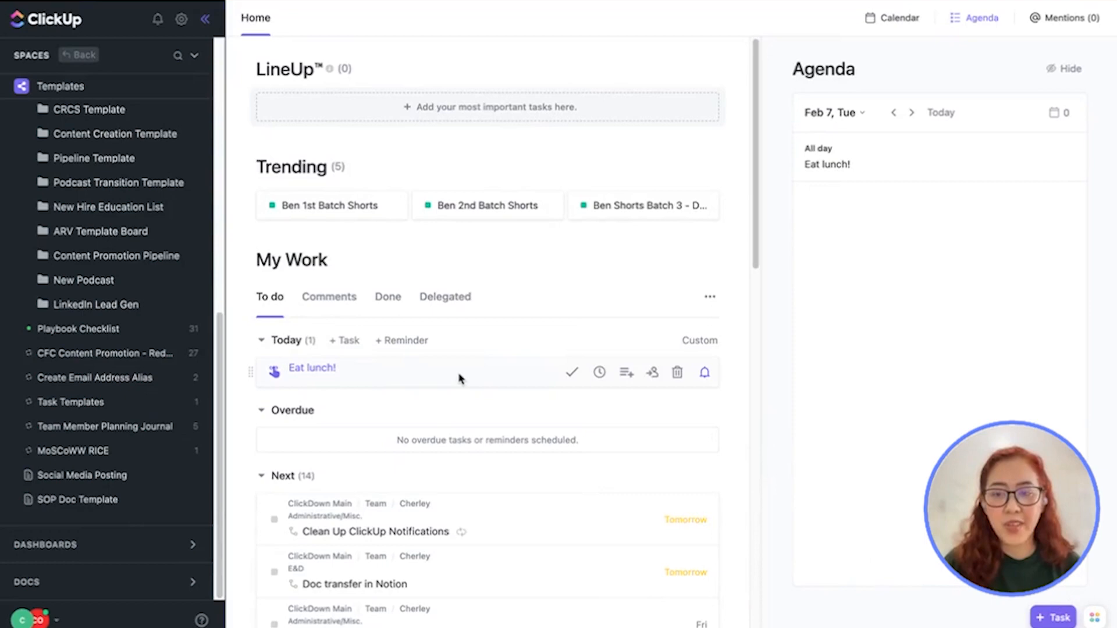
mouse_move(85, 426)
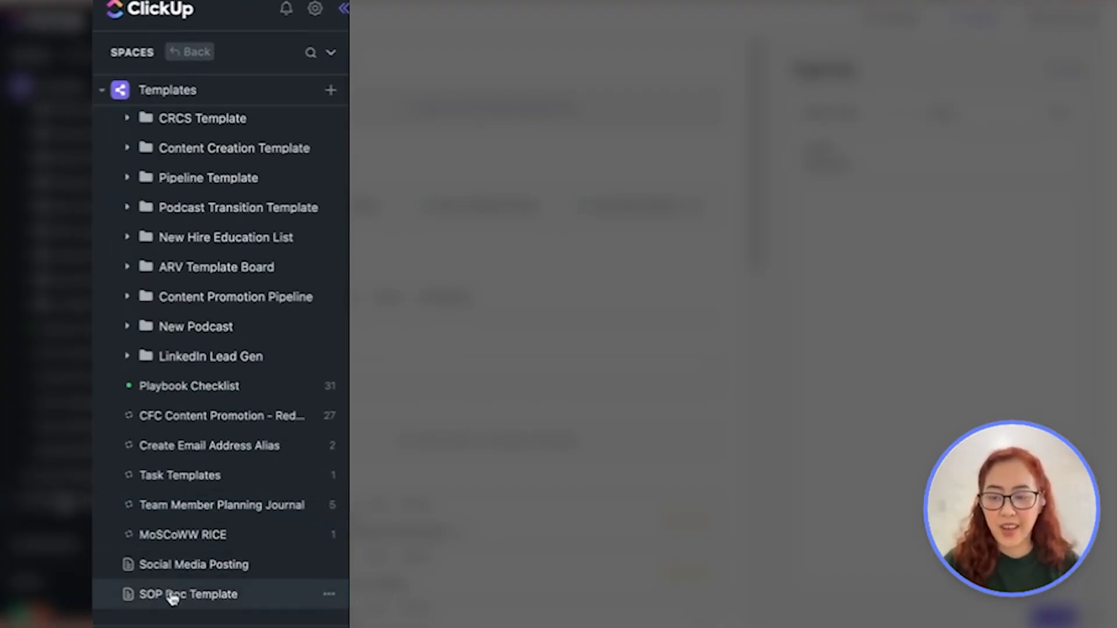
Open the SOP Doc Template from the sidebar's Templates section.
click(188, 593)
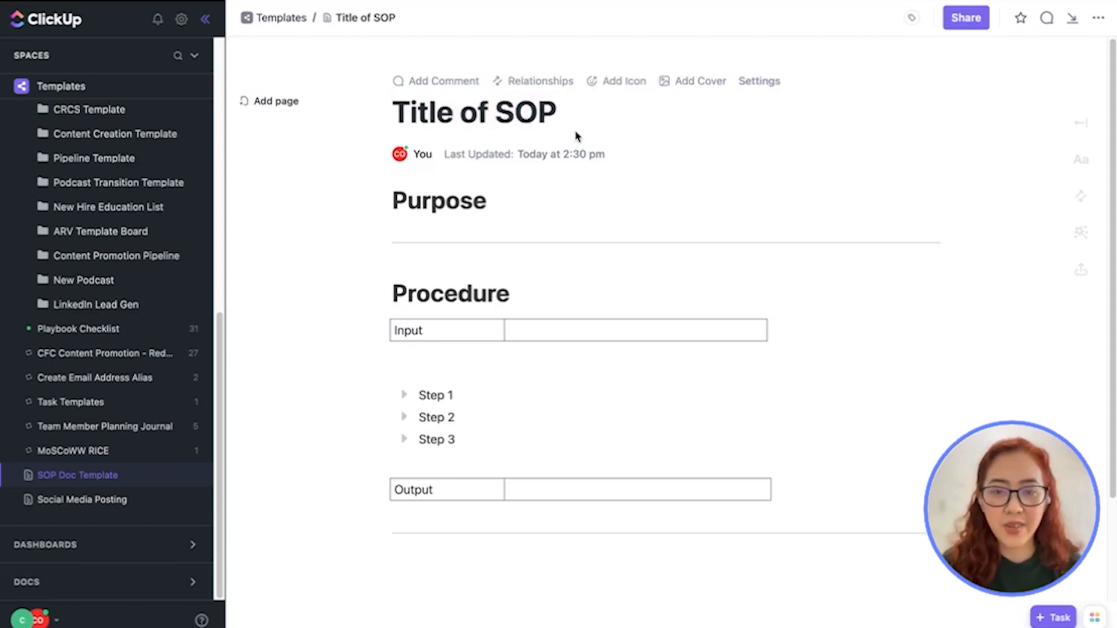
Inspect the Purpose heading and table cells, then show the doc's ••• options menu.
click(438, 201)
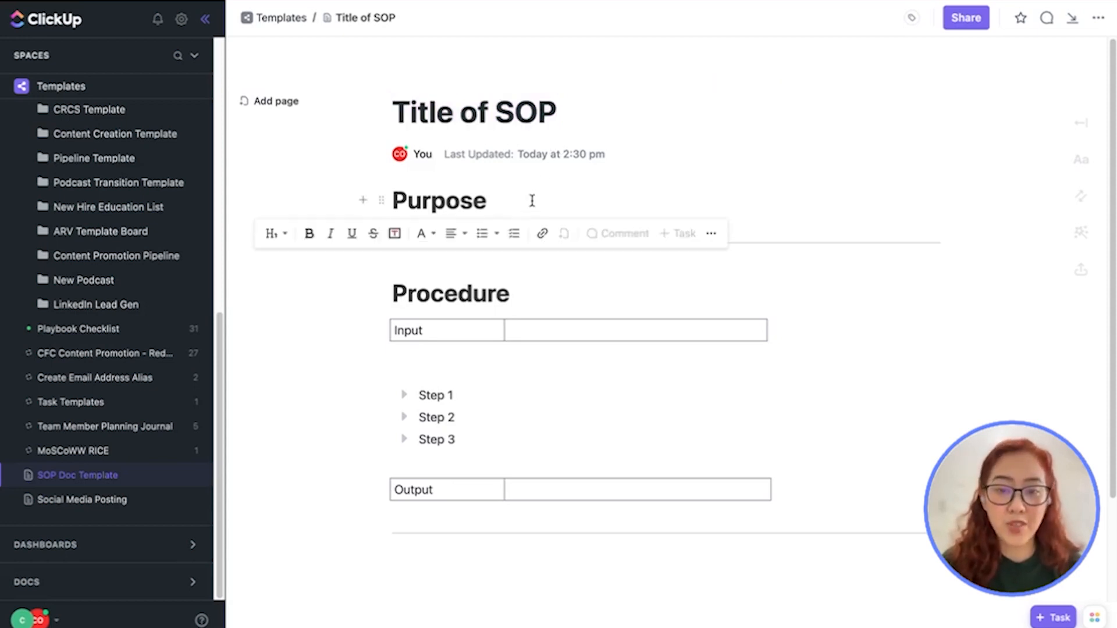
mouse_move(605, 191)
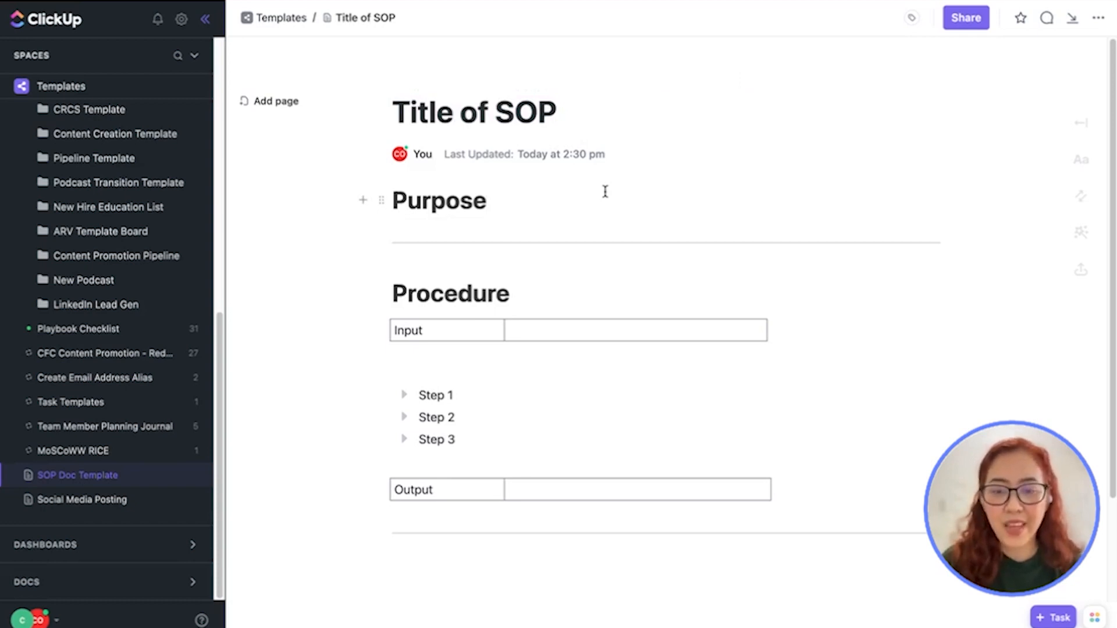
scroll(up, 3)
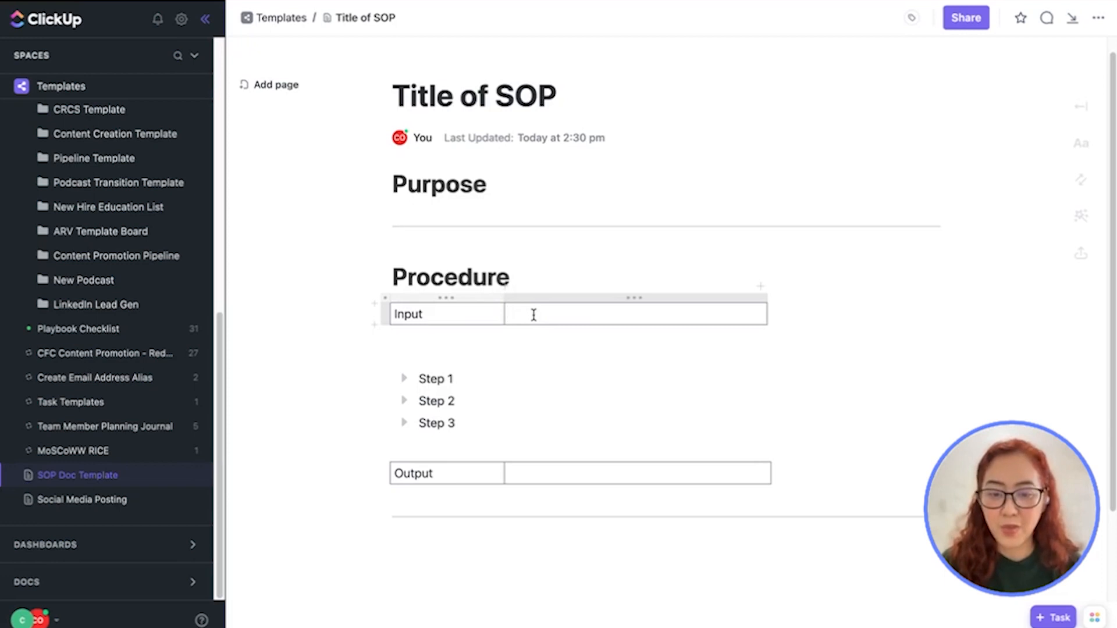
mouse_move(419, 379)
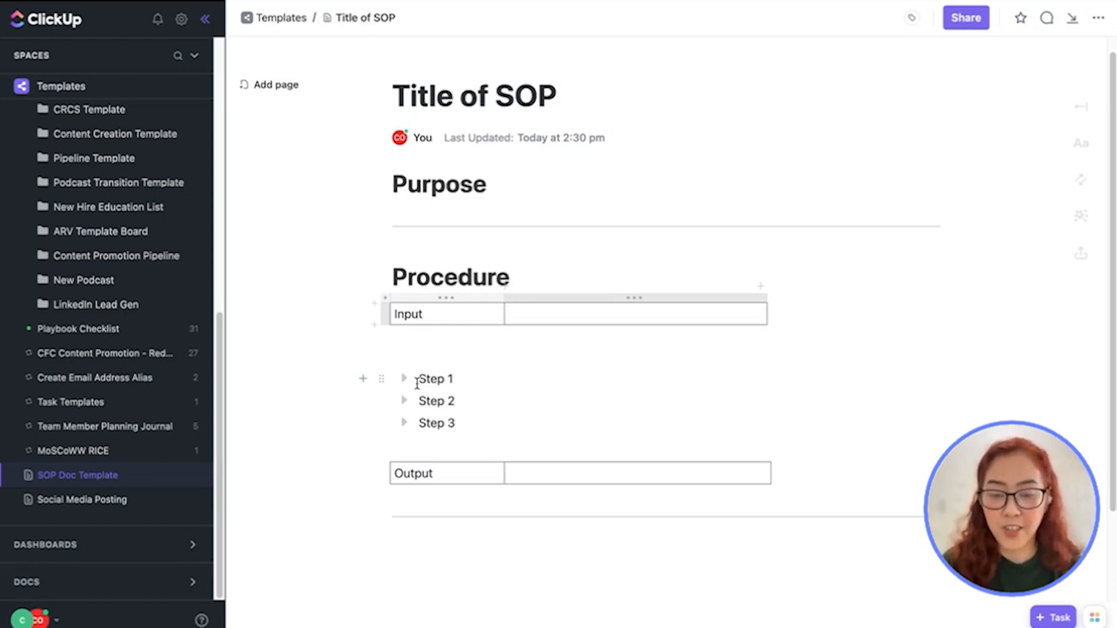
click(634, 472)
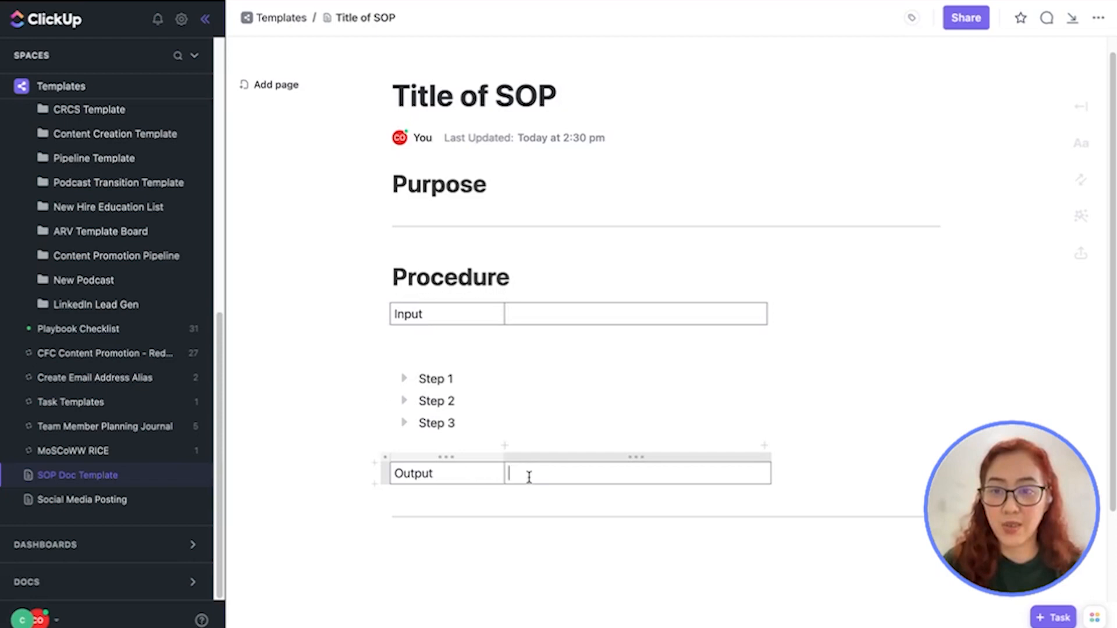
mouse_move(606, 309)
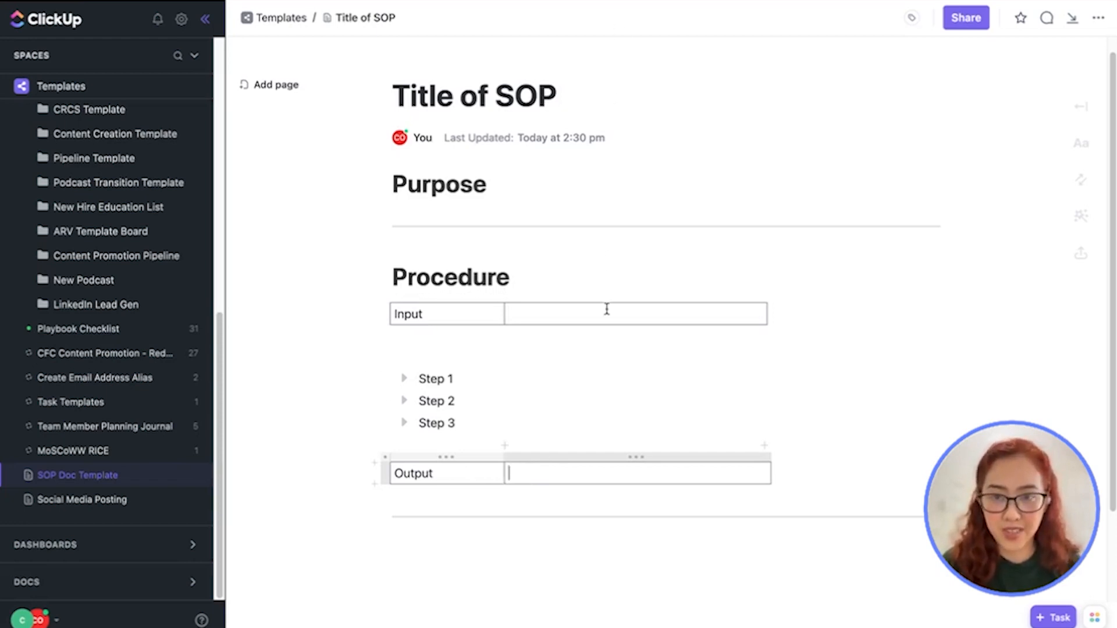
click(1098, 18)
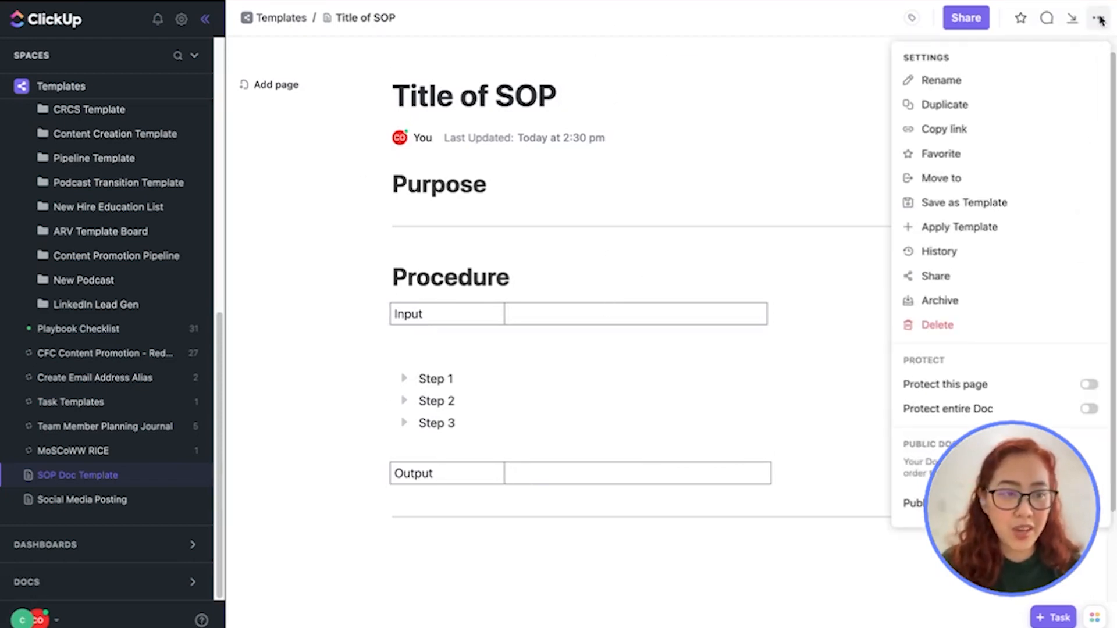
mouse_move(964, 202)
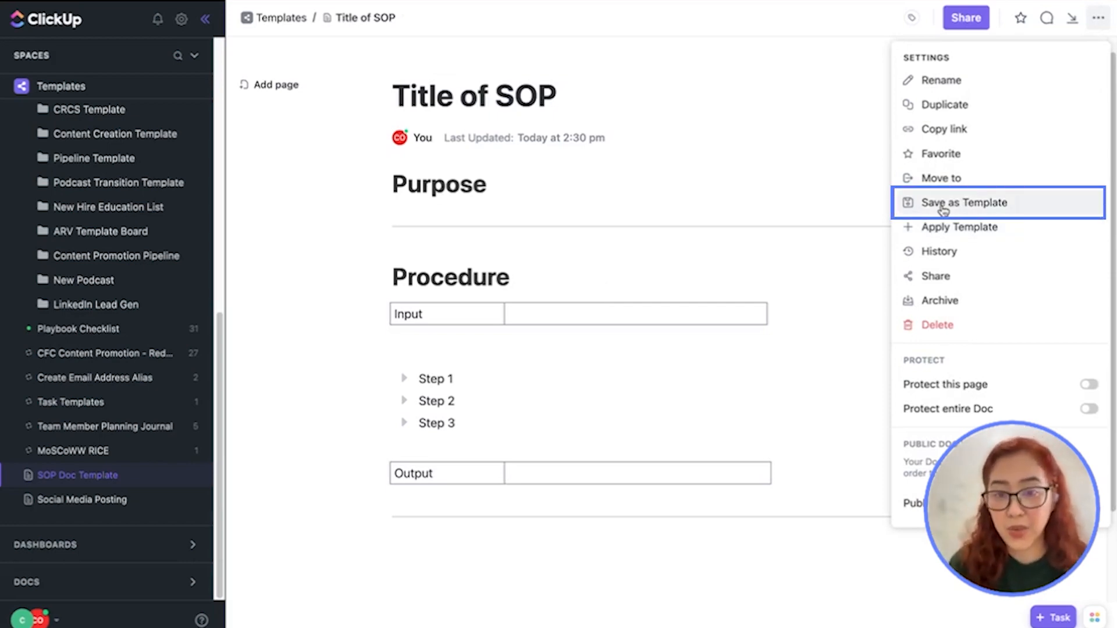
mouse_move(963, 202)
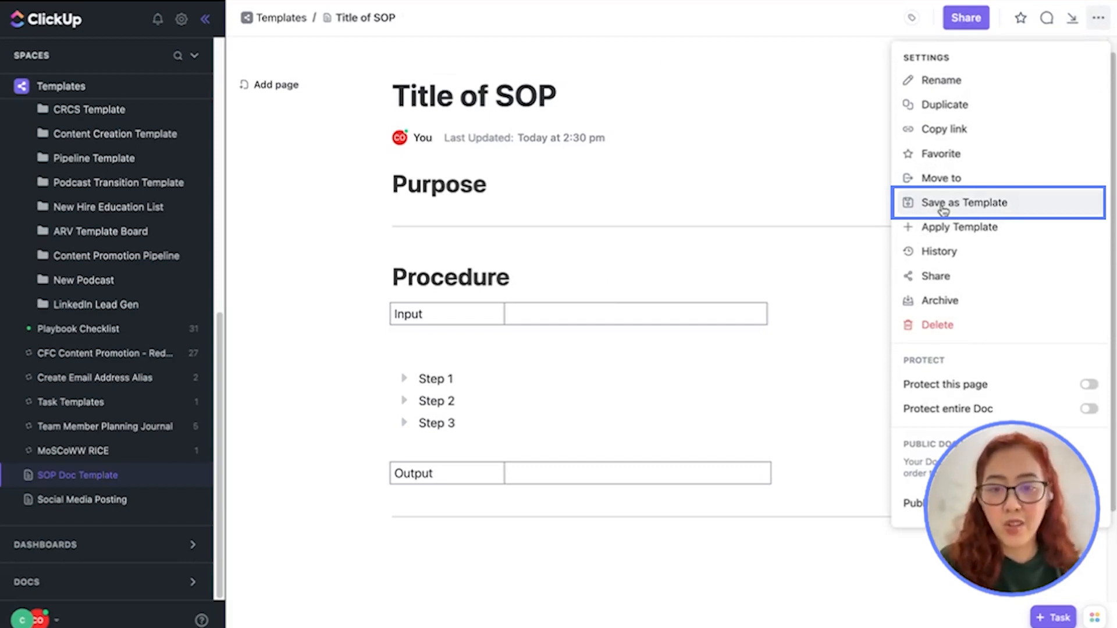
mouse_move(269, 404)
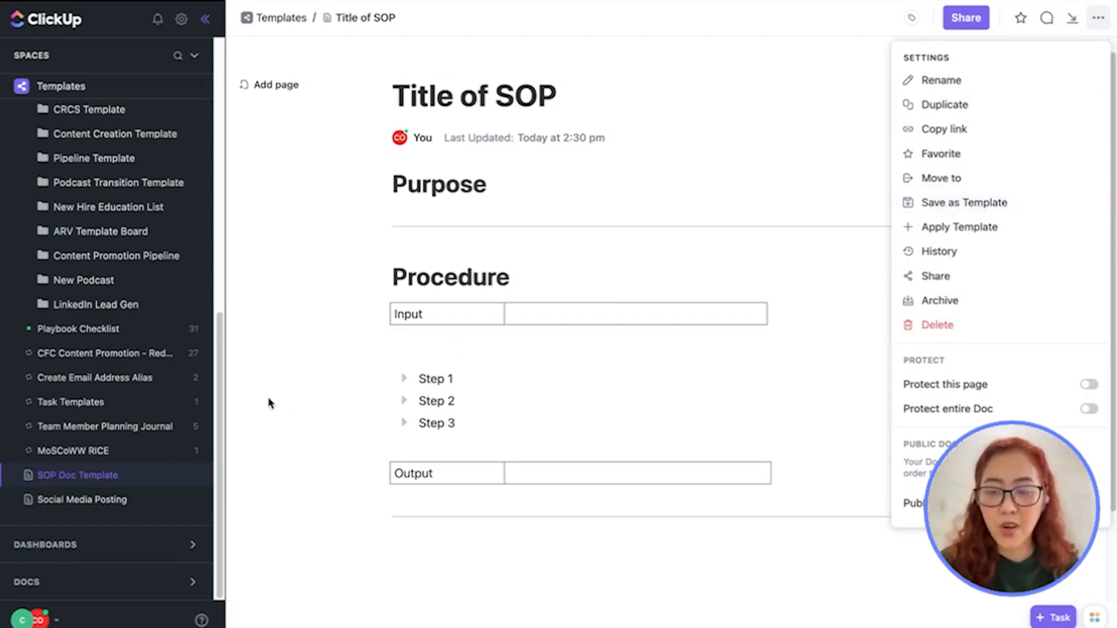
mouse_move(194, 464)
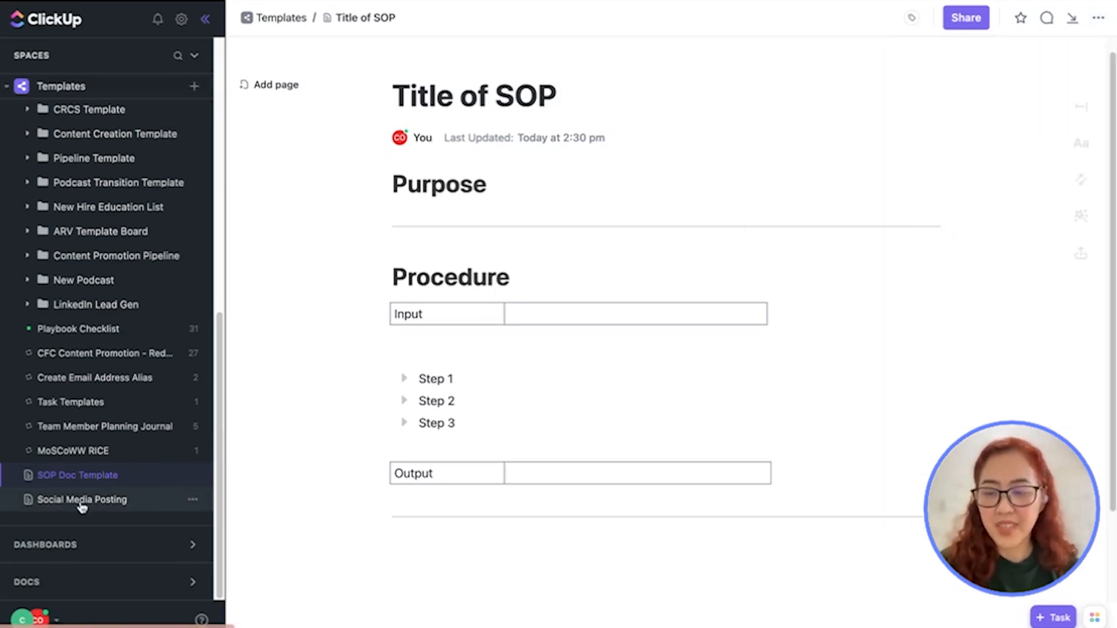
click(82, 499)
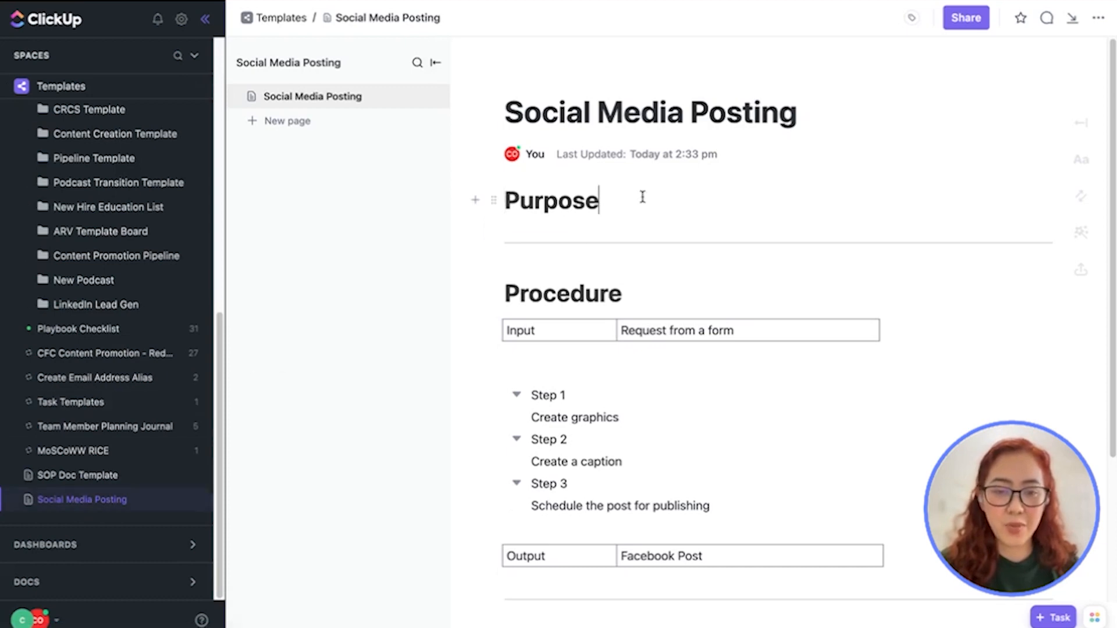
text(T)
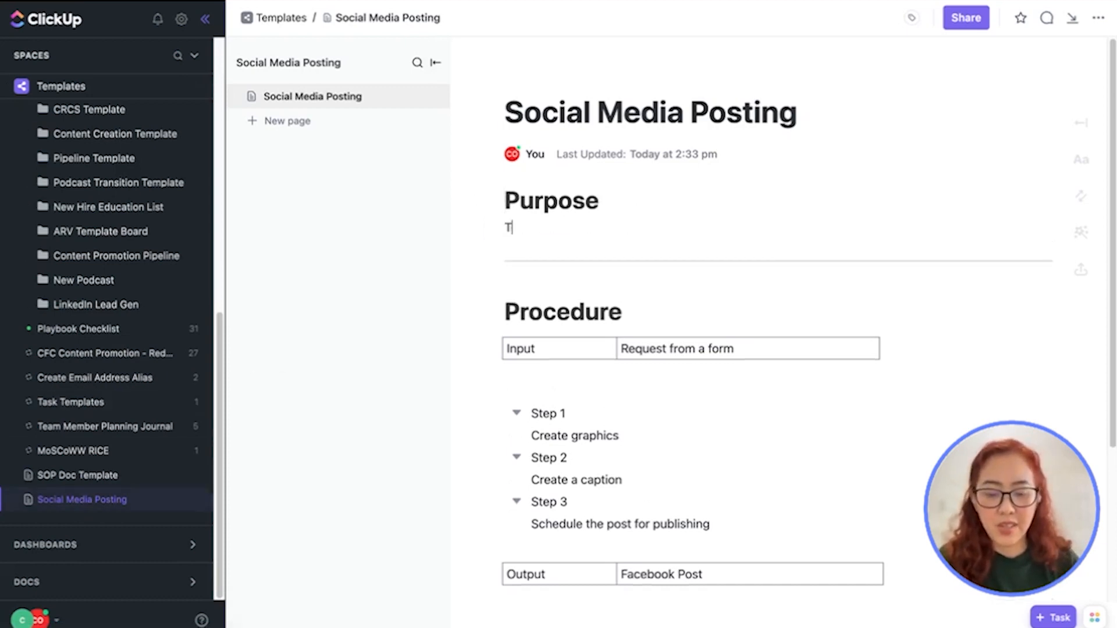
text(o promote your is)
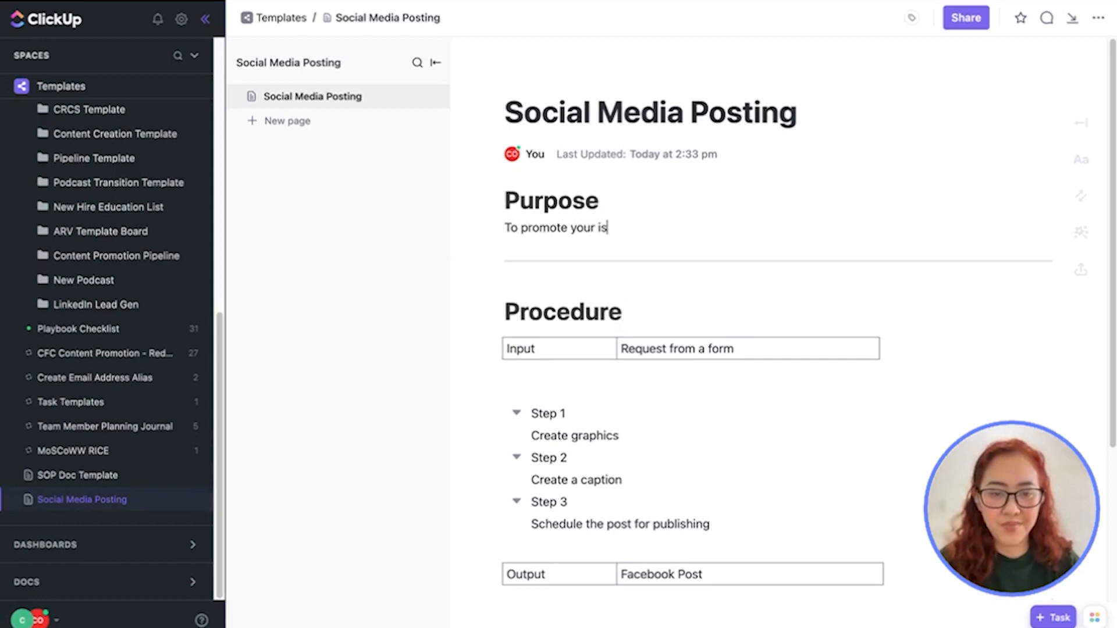
text(business)
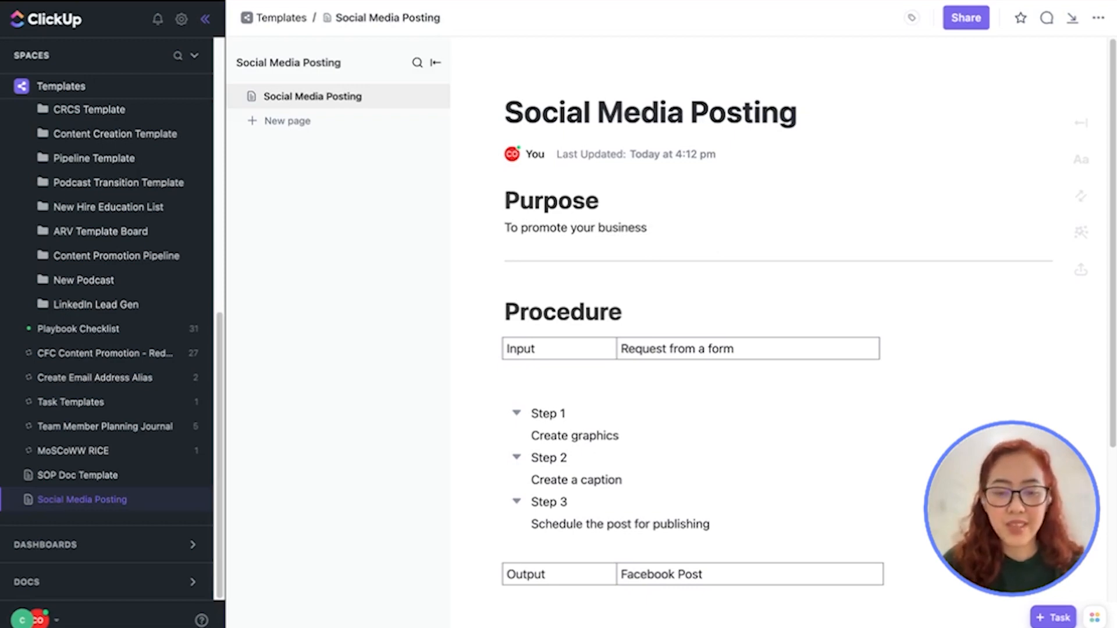
scroll(down, 3)
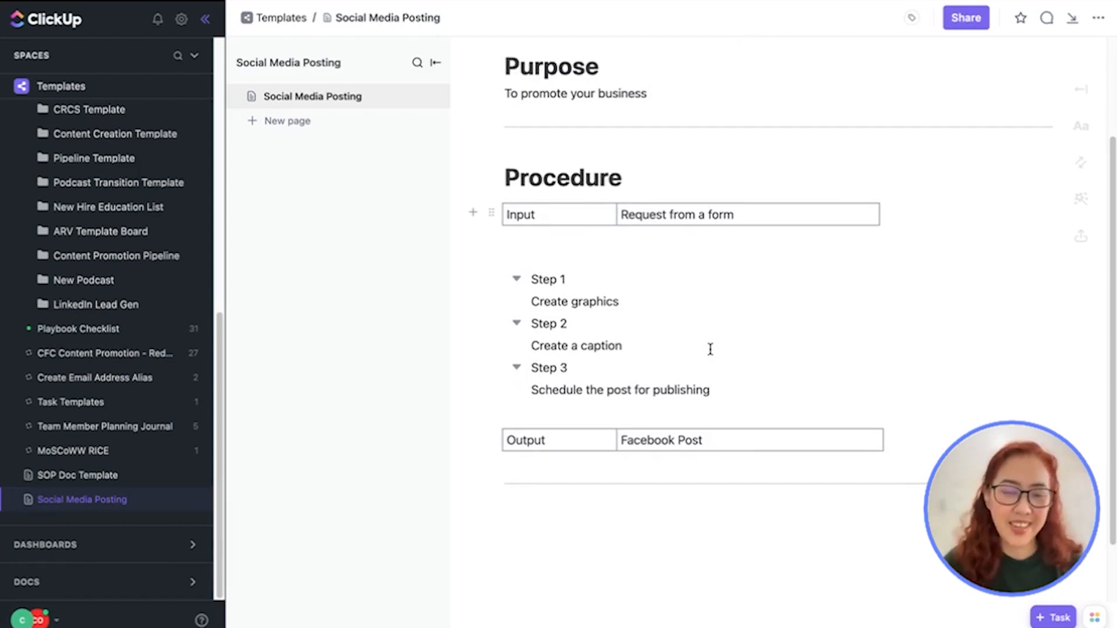
scroll(up, 3)
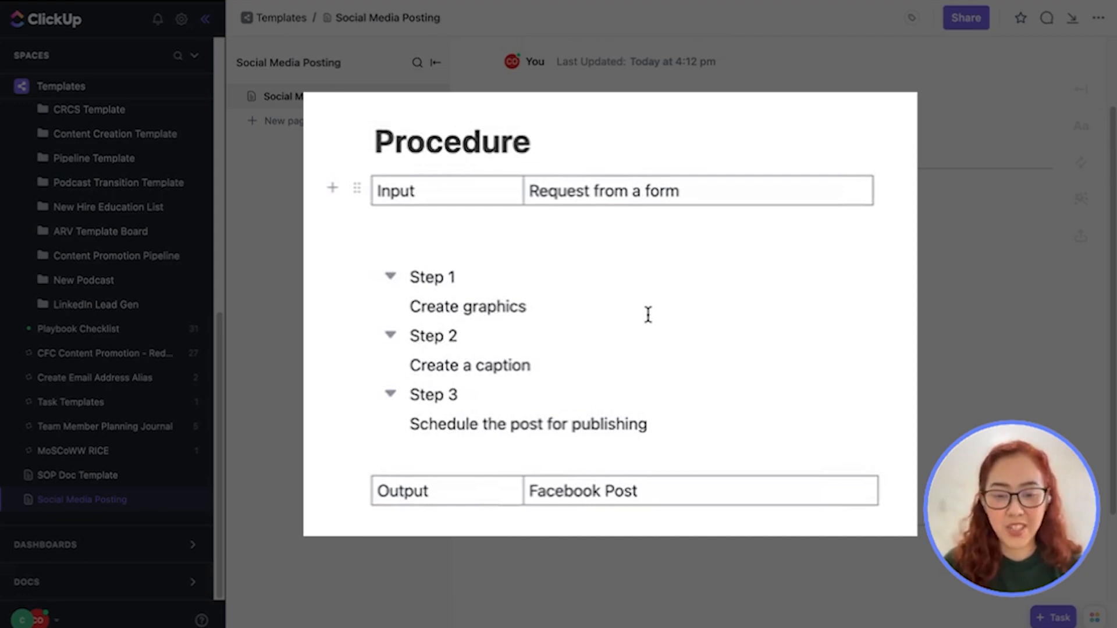
mouse_move(466, 307)
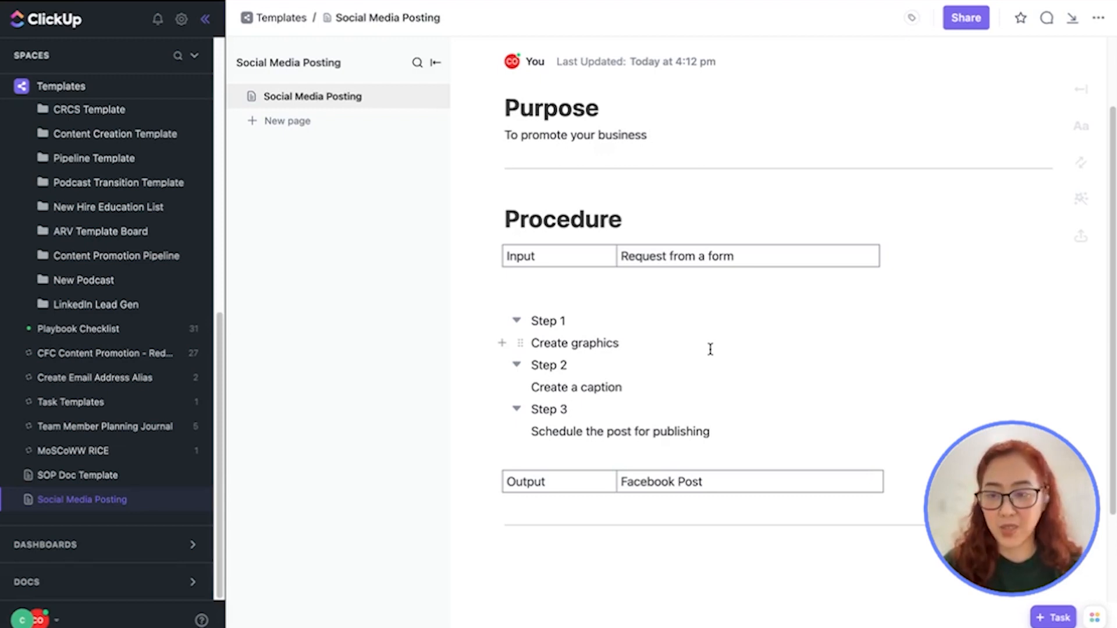
mouse_move(79, 158)
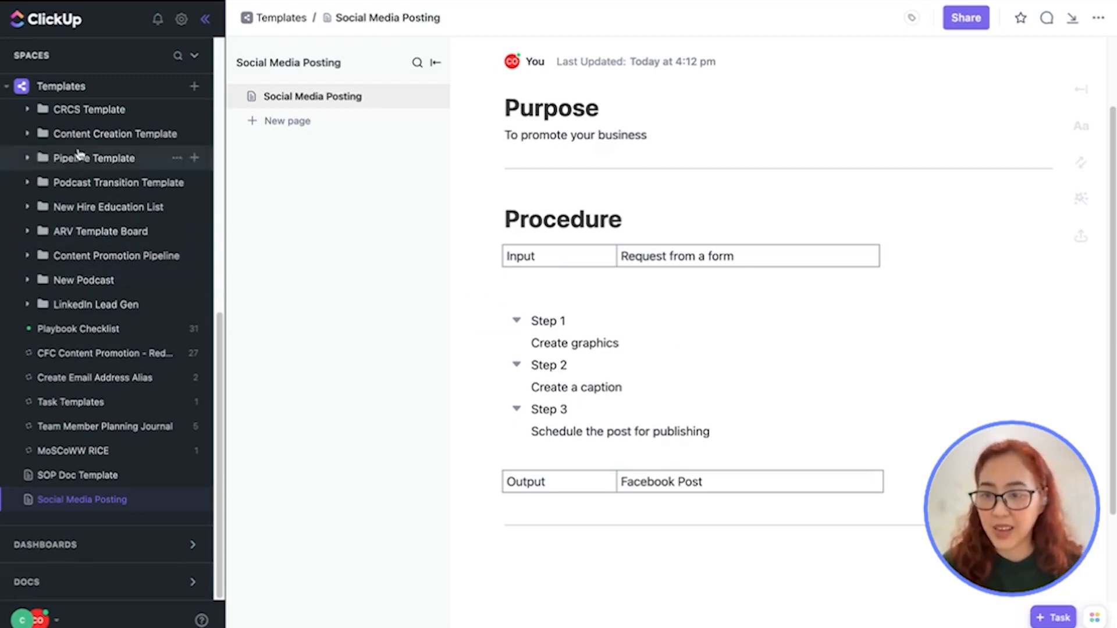
Open the CB/O Creation list inside the Content Creation Template folder.
click(114, 133)
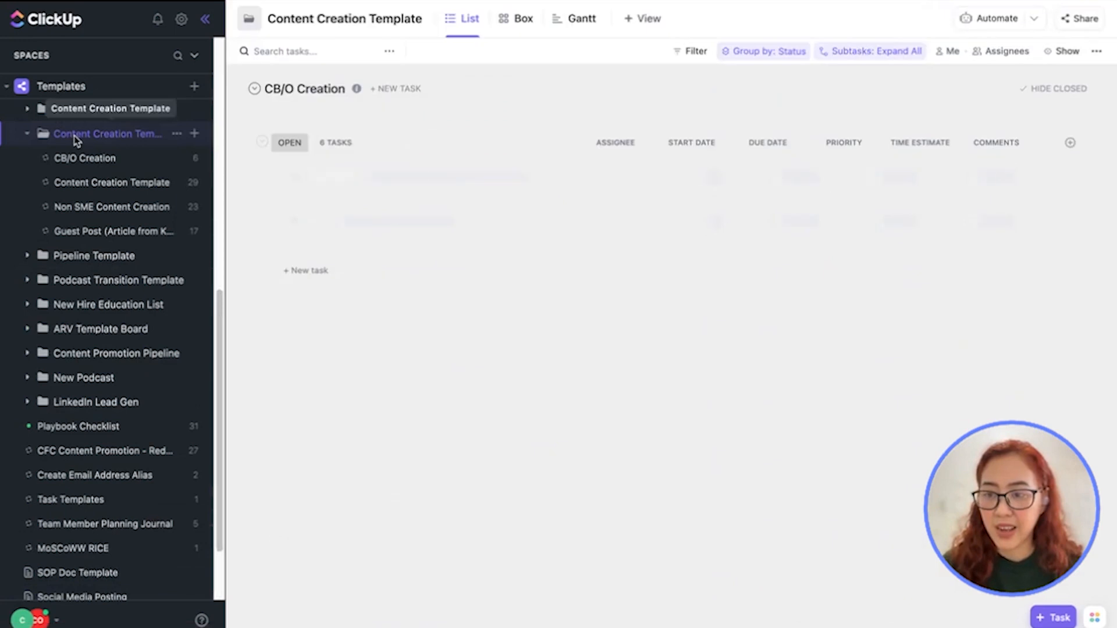
click(83, 158)
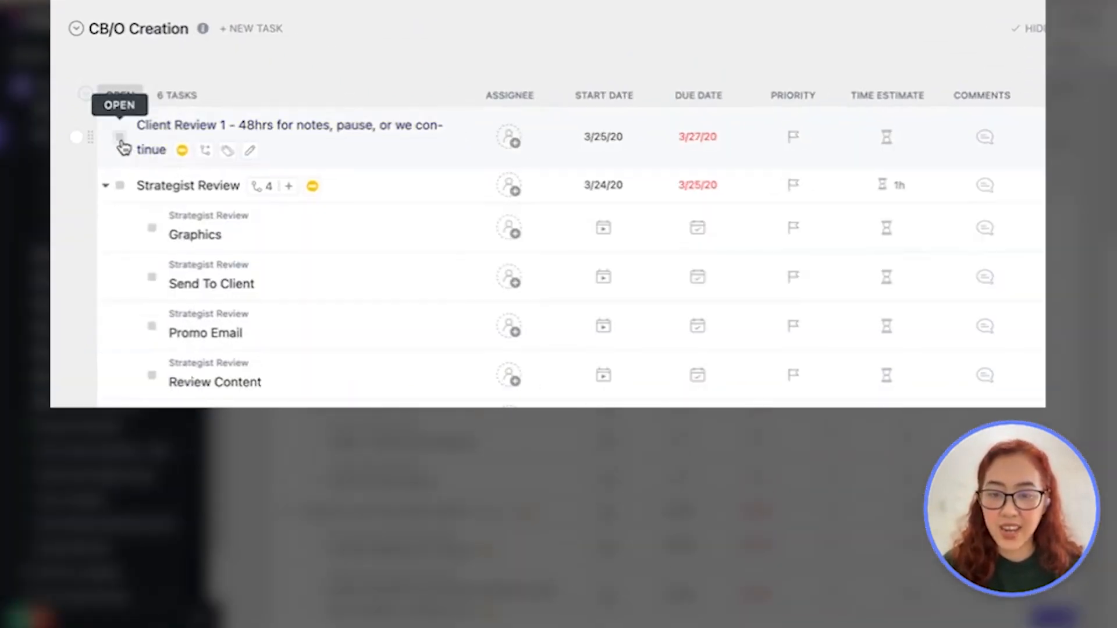
mouse_move(195, 235)
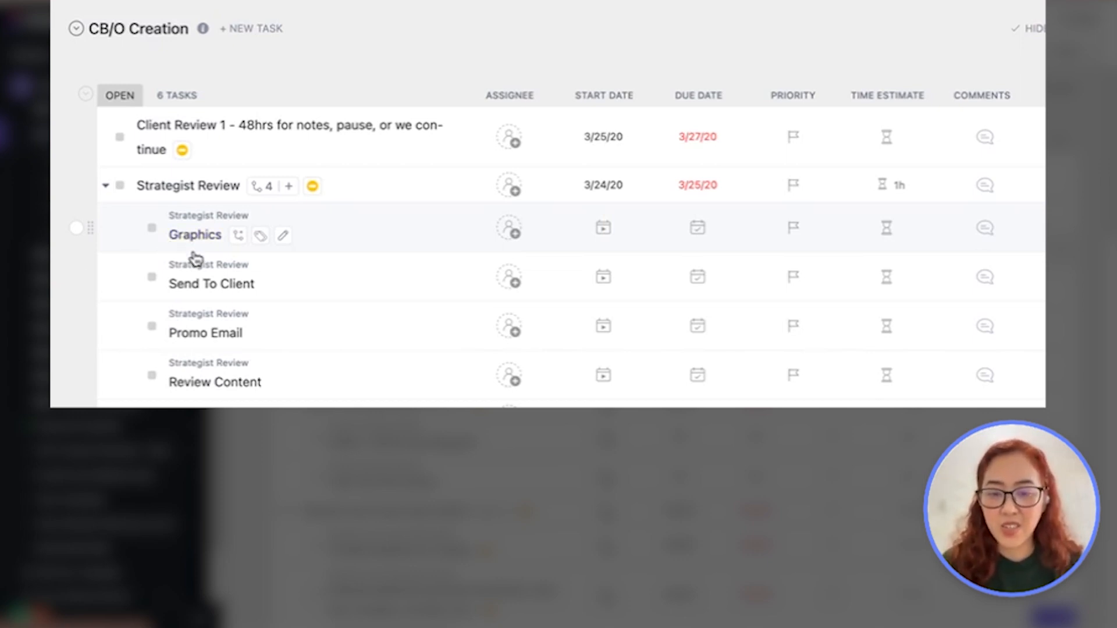
mouse_move(194, 333)
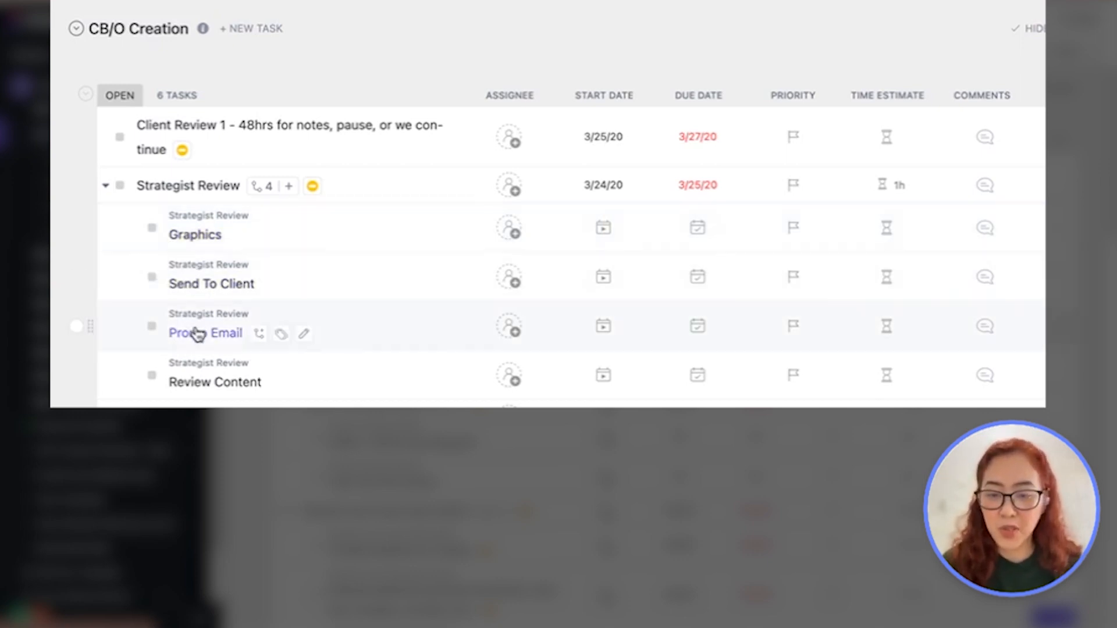
mouse_move(191, 379)
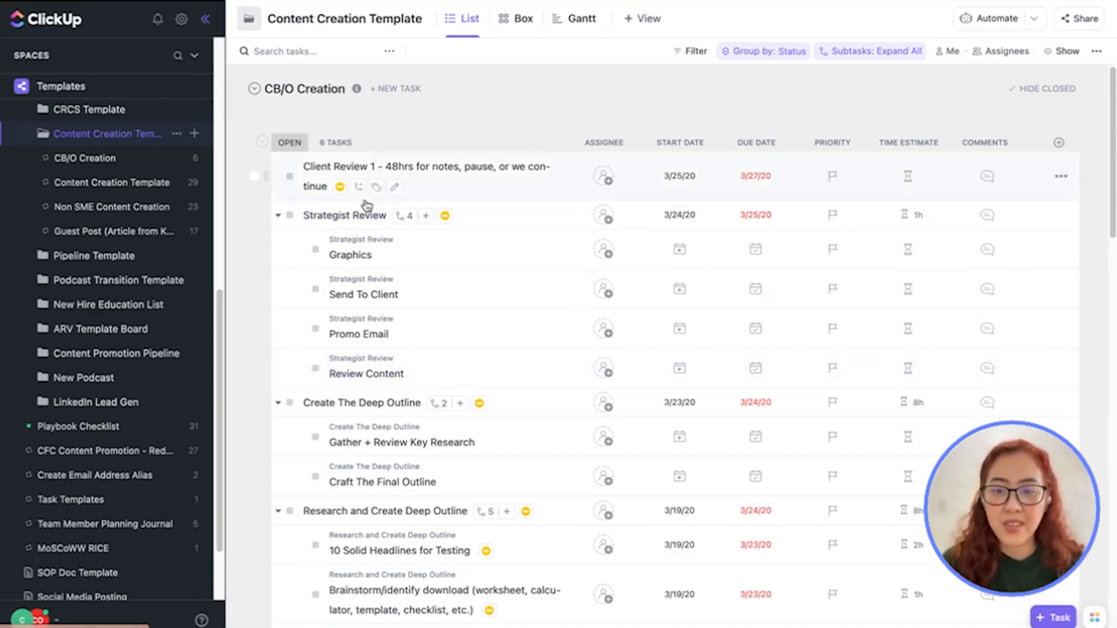
Open the Strategist Review task and scroll to its Relationships section.
click(344, 215)
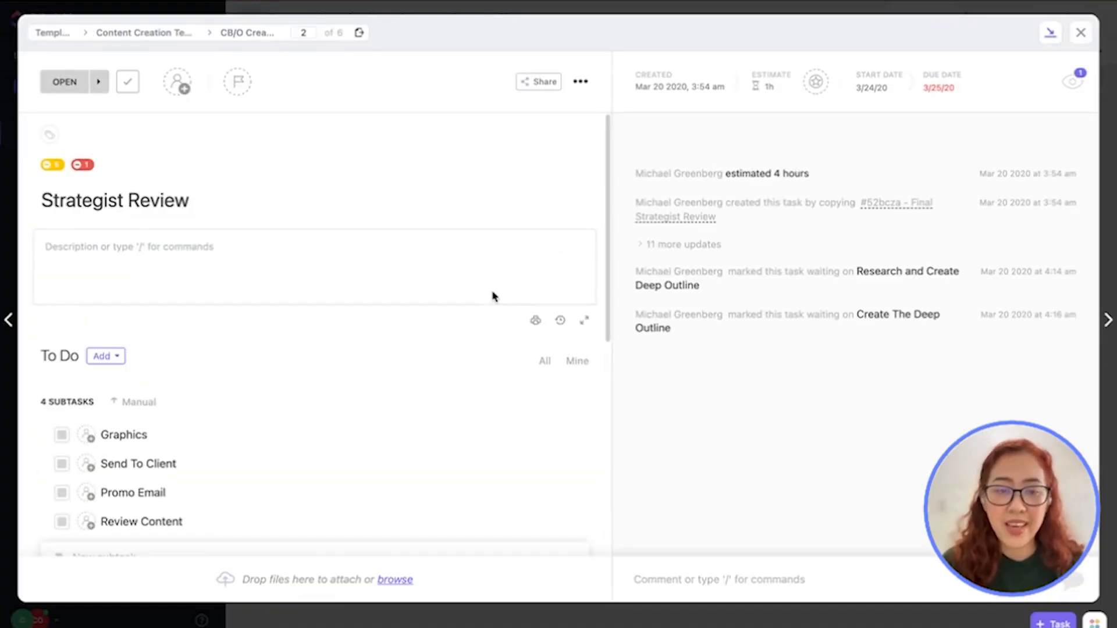
scroll(down, 3)
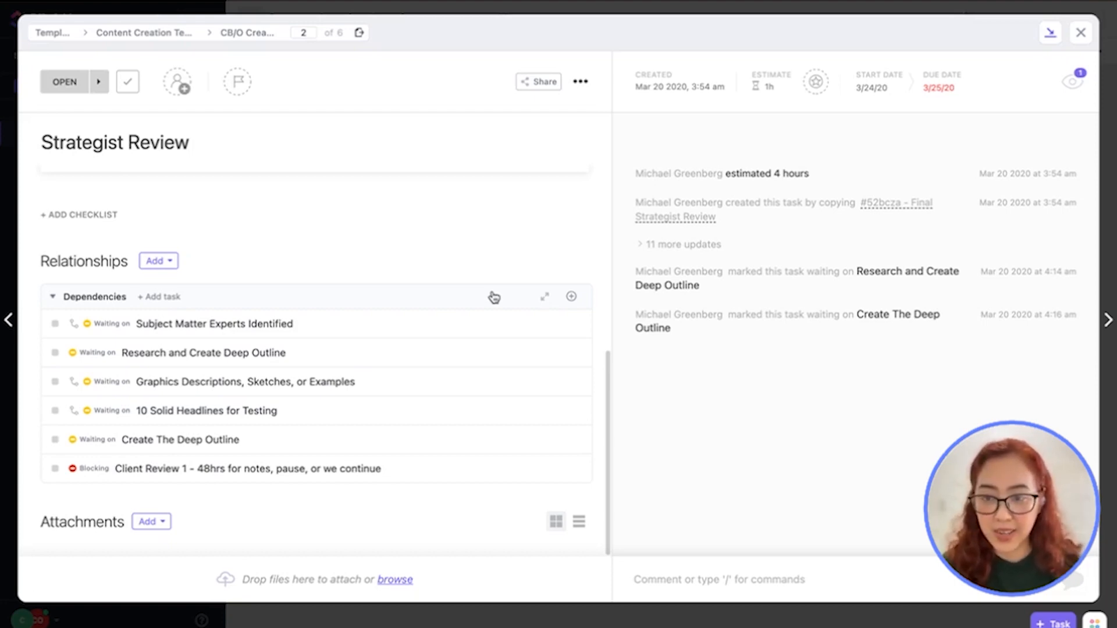
Add the Social Media Posting doc as a Doc relationship on the task.
click(159, 260)
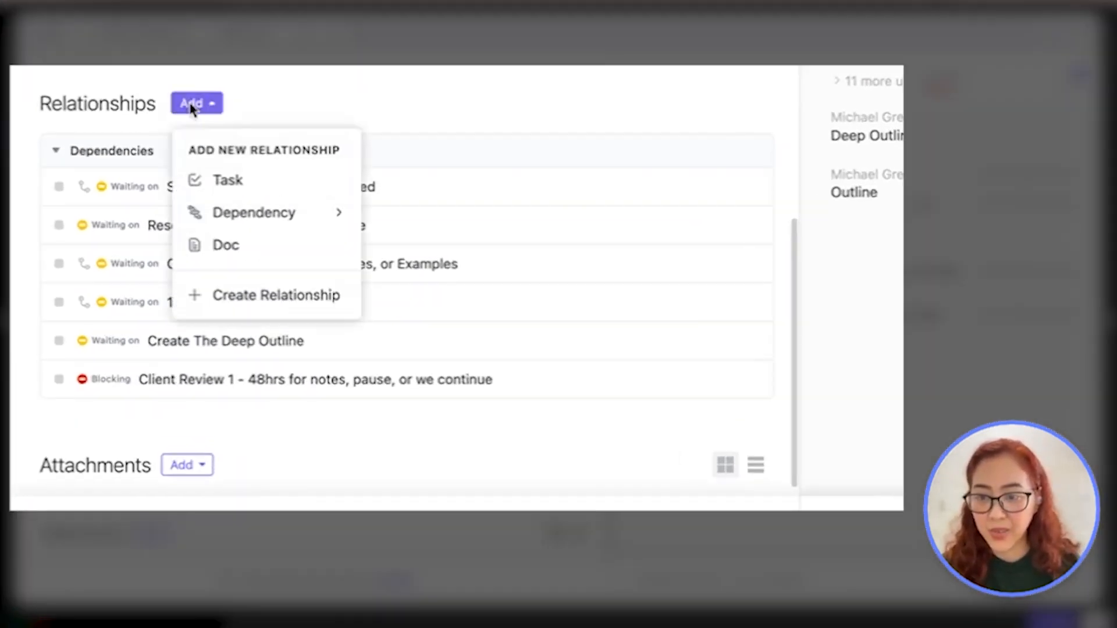
mouse_move(235, 245)
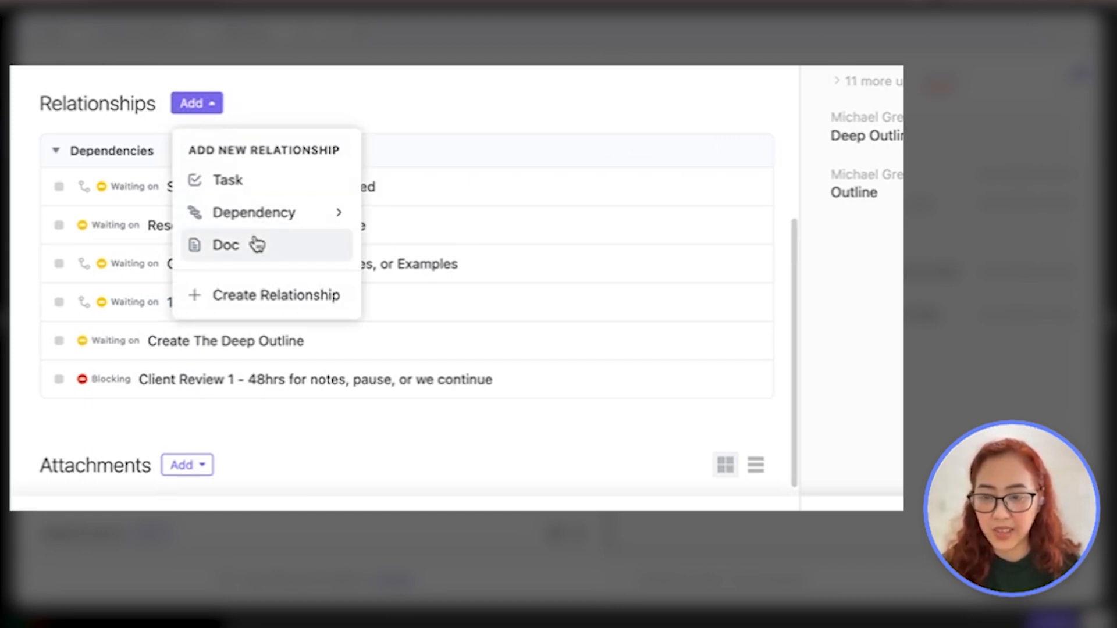
click(225, 245)
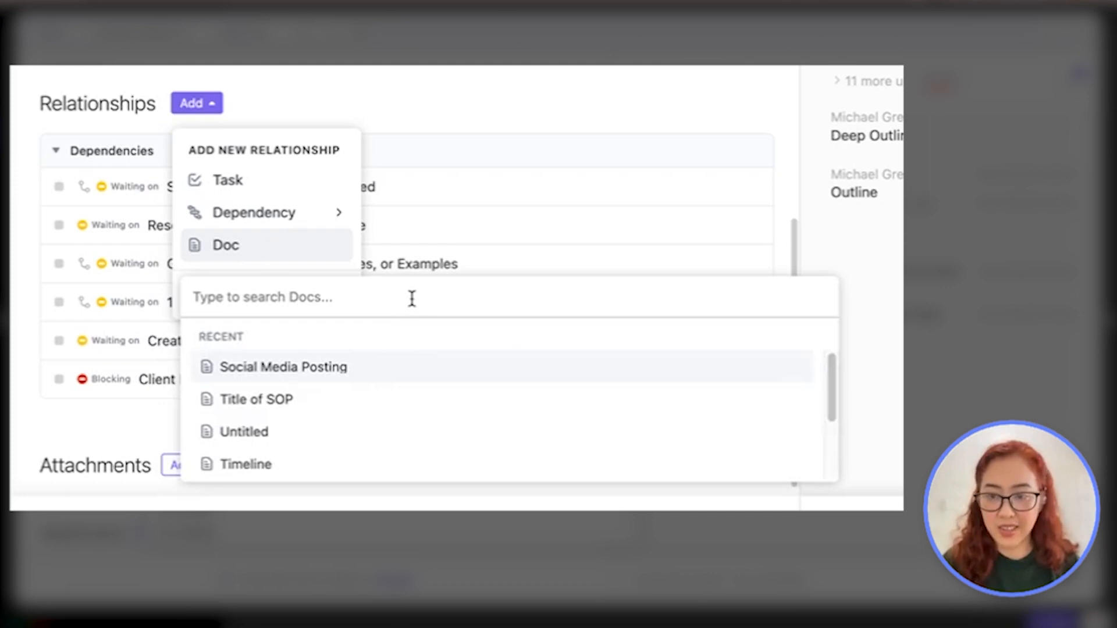
click(283, 367)
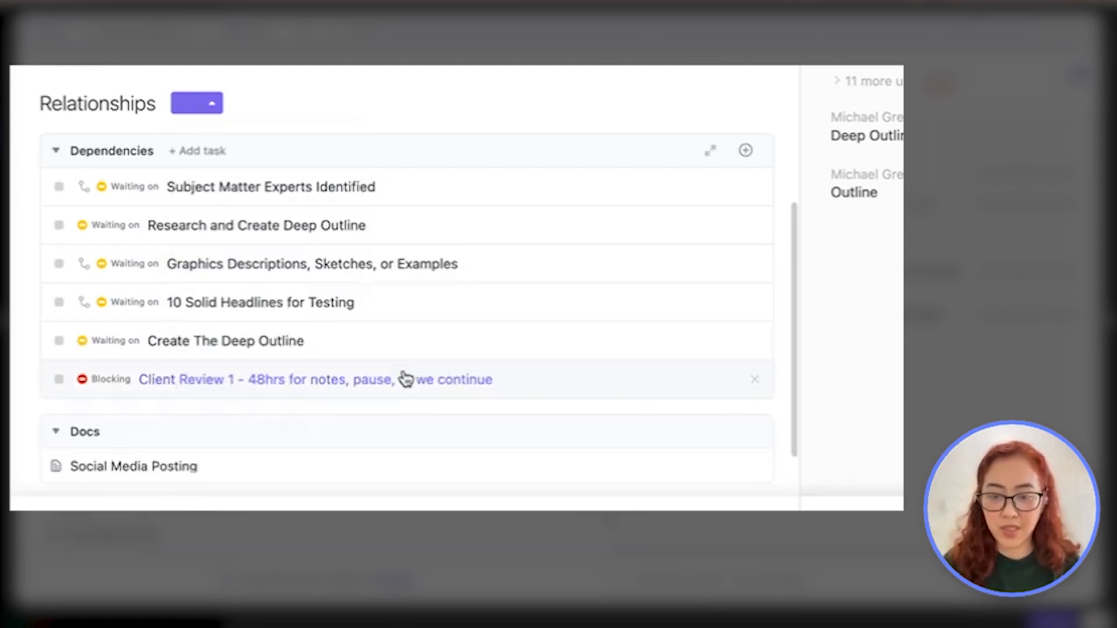
scroll(down, 3)
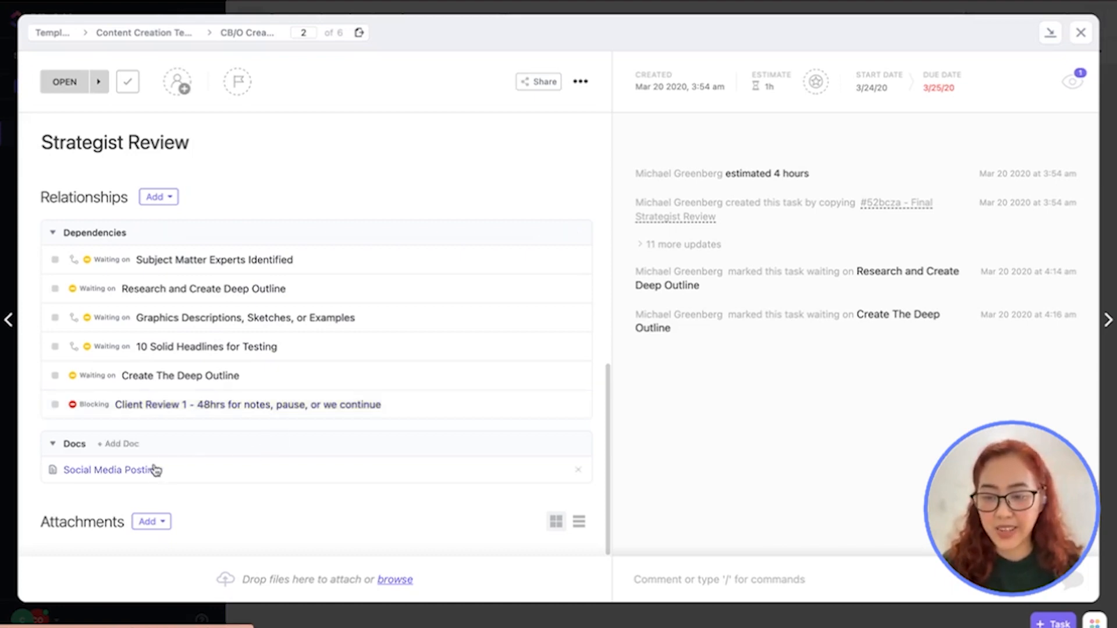
click(111, 469)
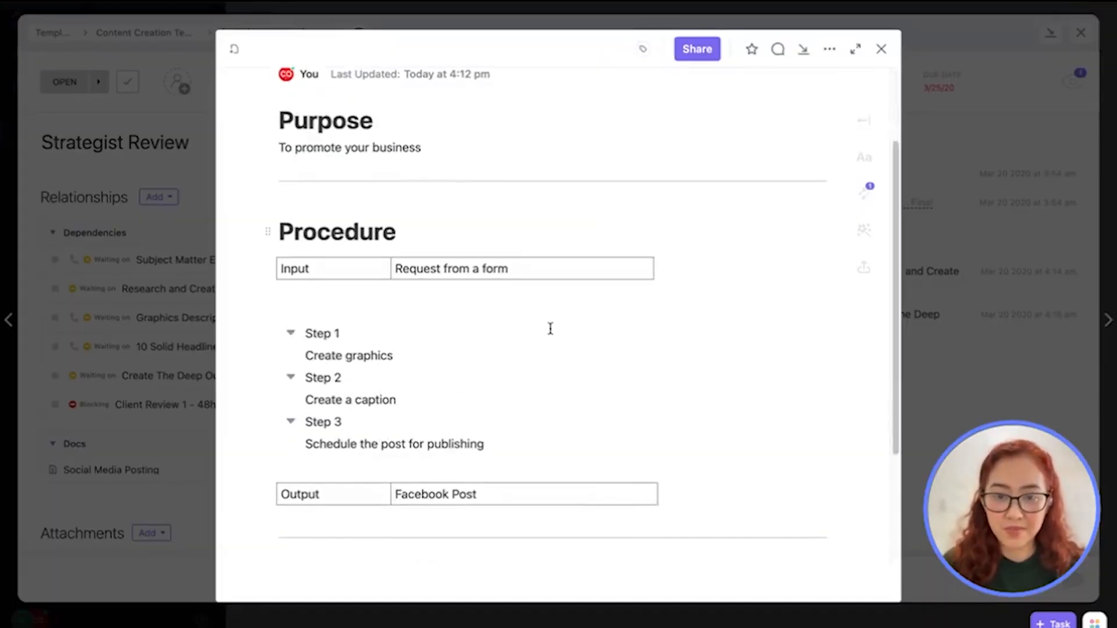
scroll(up, 3)
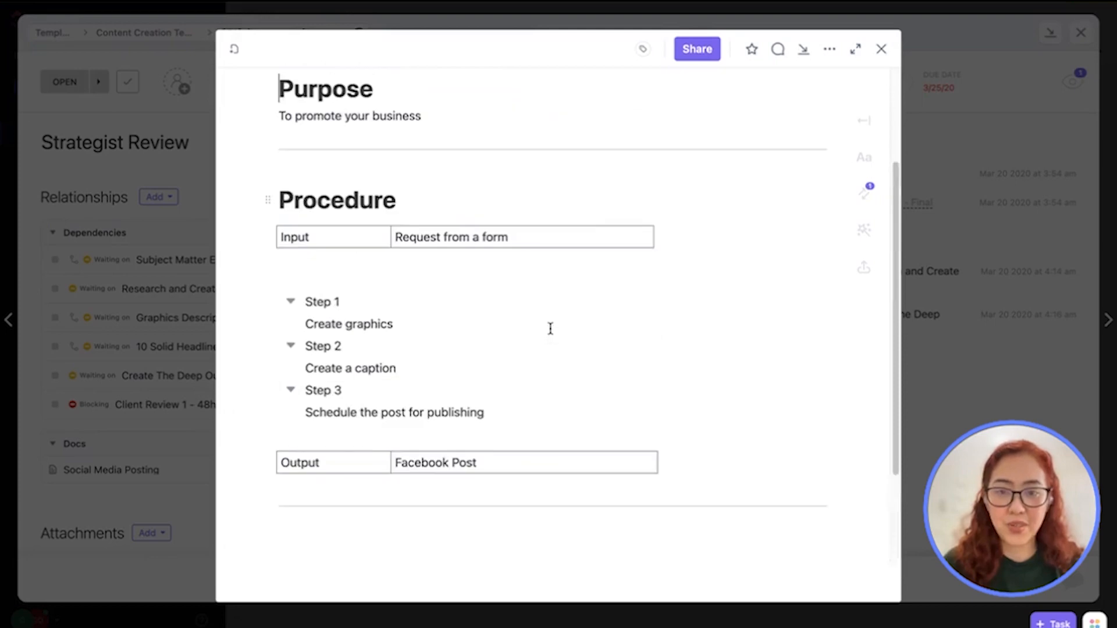
scroll(up, 3)
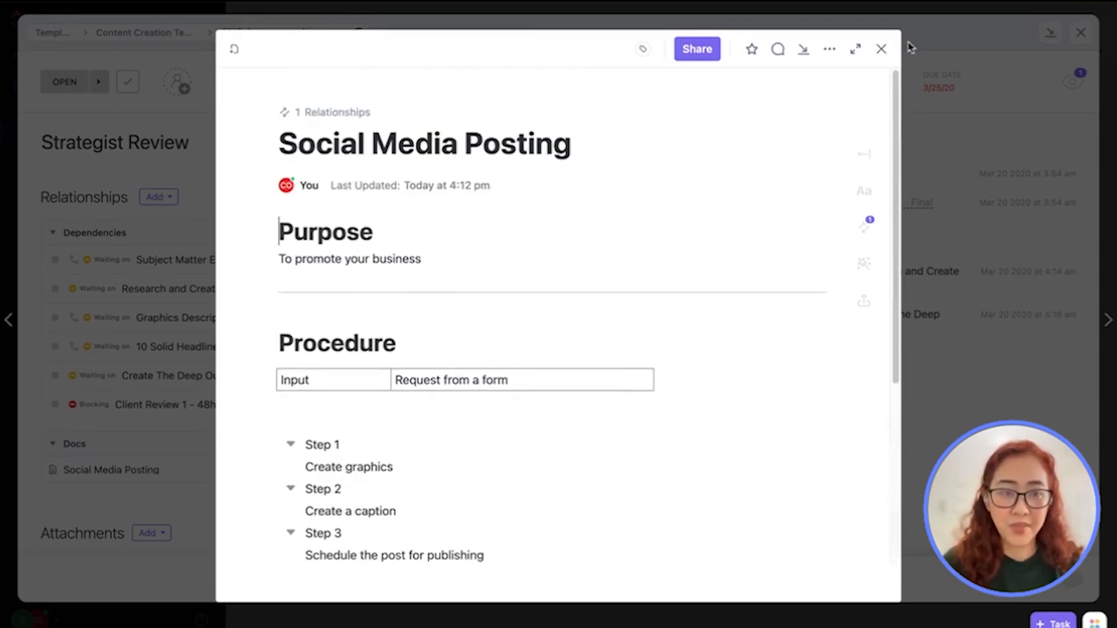
click(881, 49)
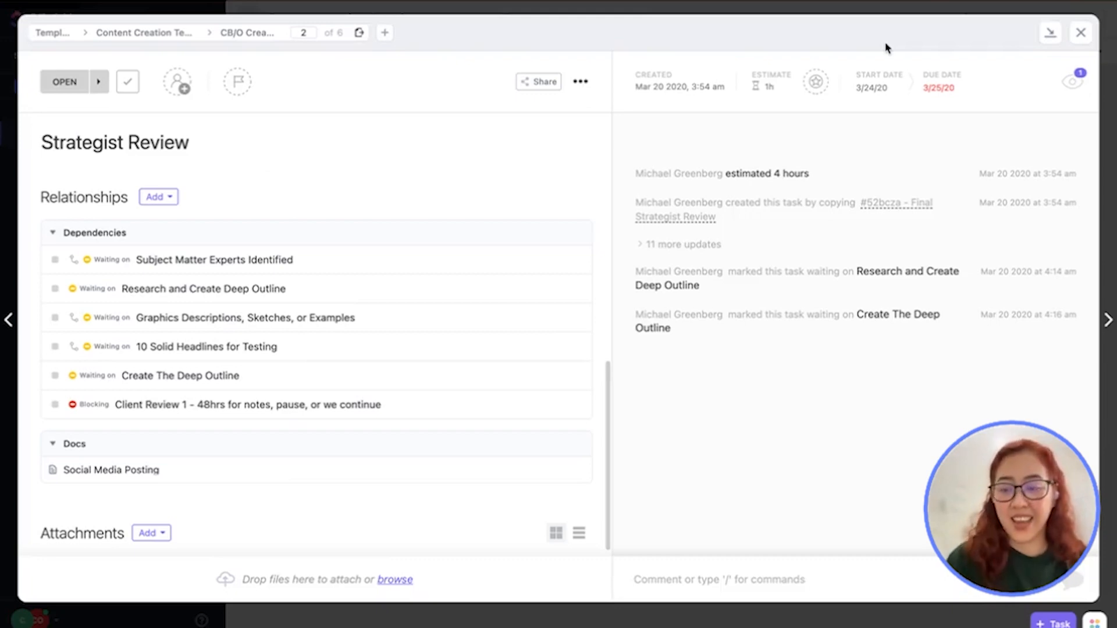
mouse_move(111, 469)
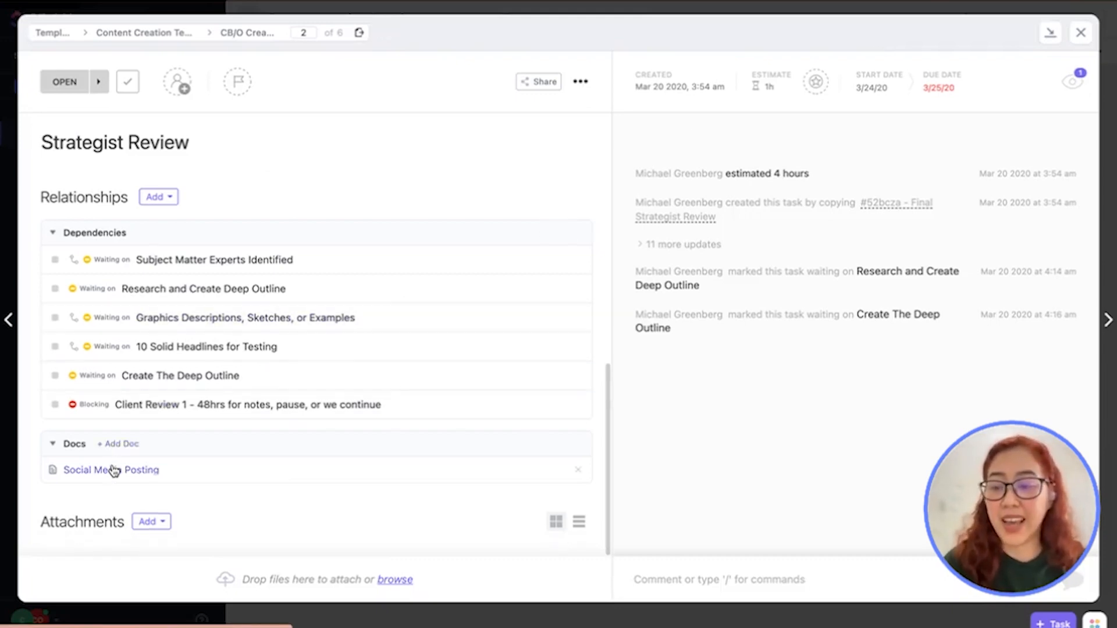
mouse_move(120, 461)
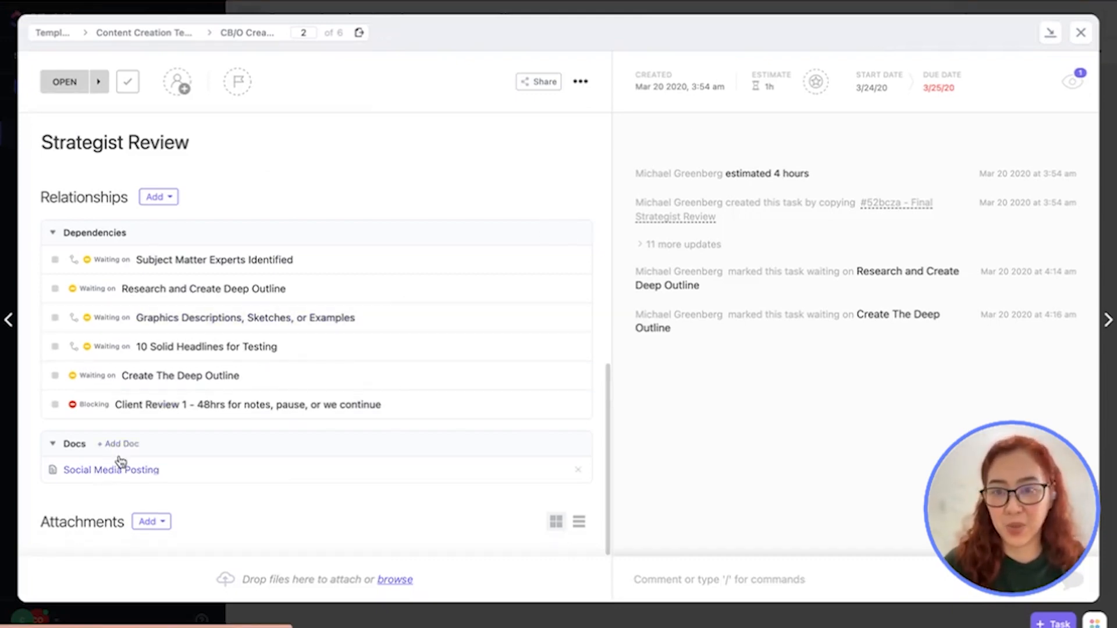